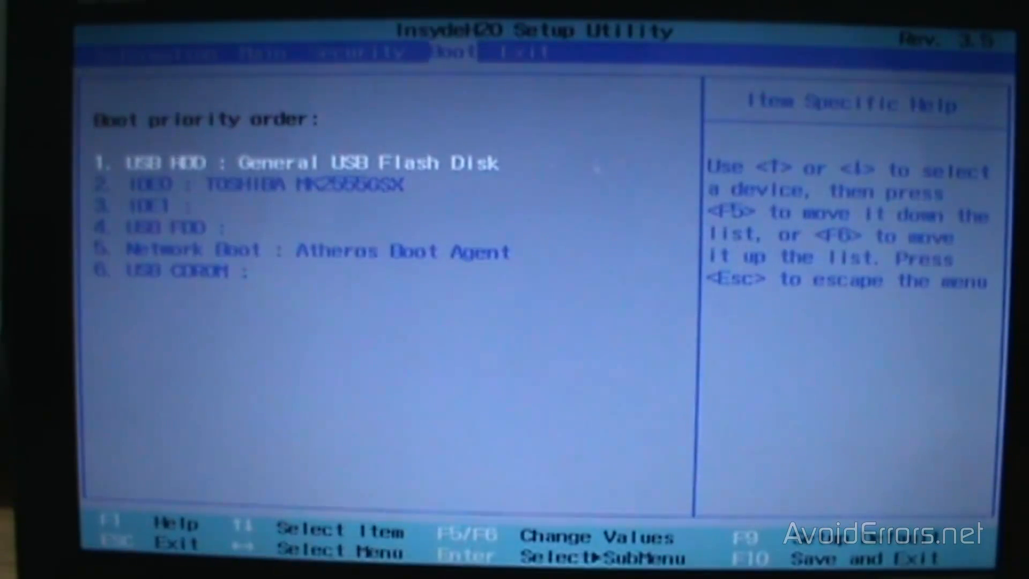
Keep the USB flash disk ahead of the internal hard disk in boot order, then save and restart
{"action": "key", "text": "Down"}
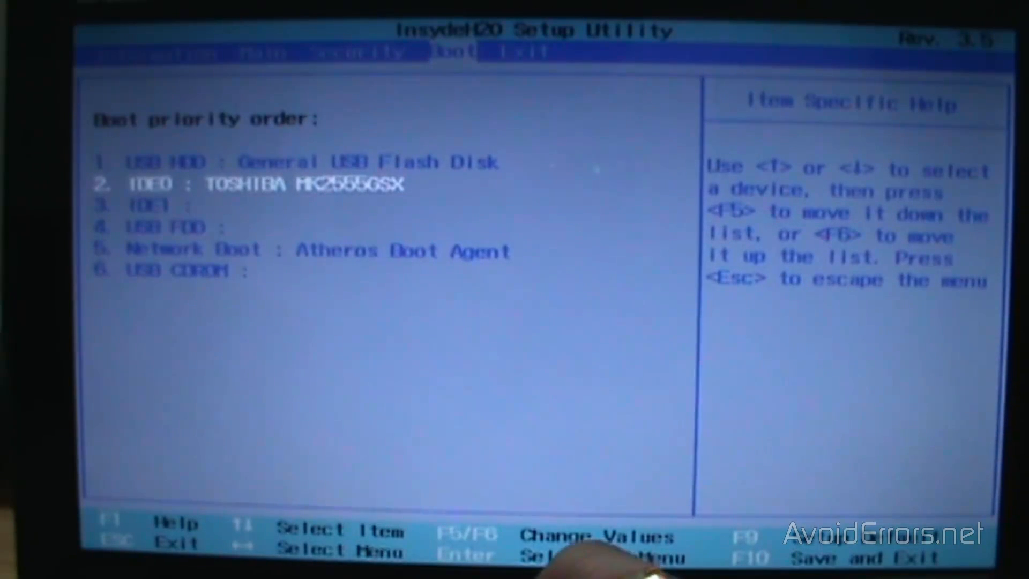
{"action": "key", "text": "F6"}
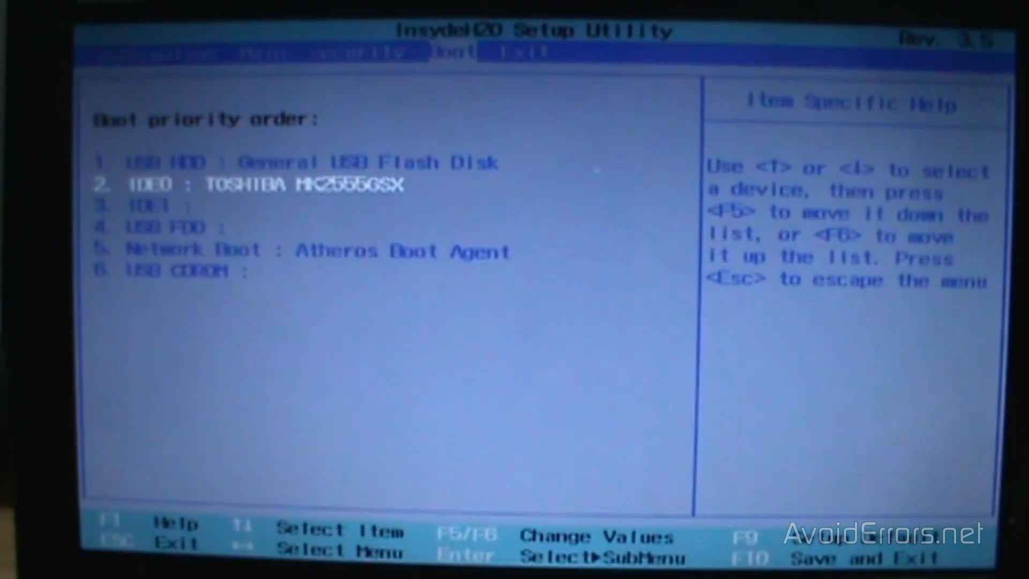
{"action": "key", "text": "Up"}
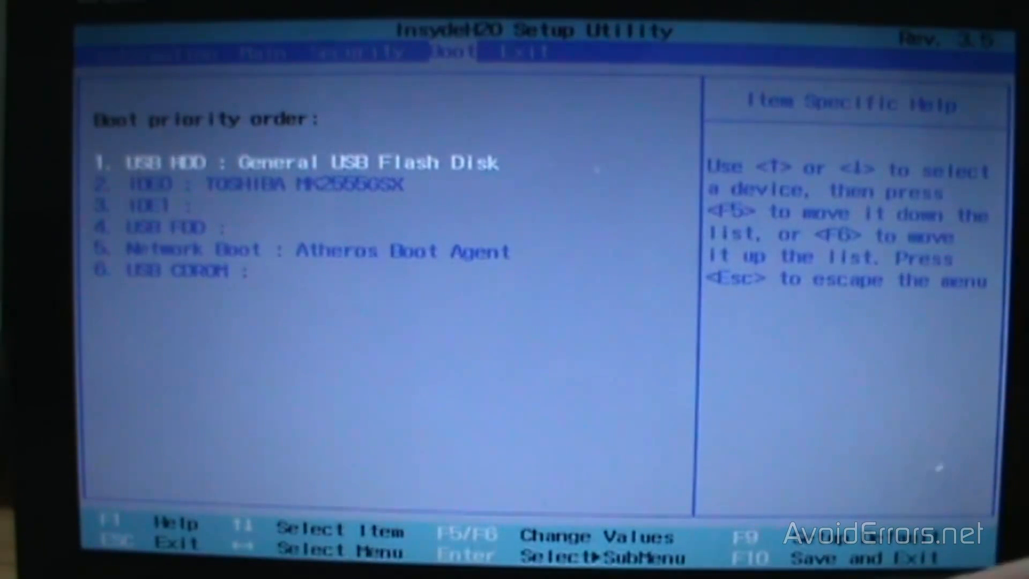
{"action": "key", "text": "F10"}
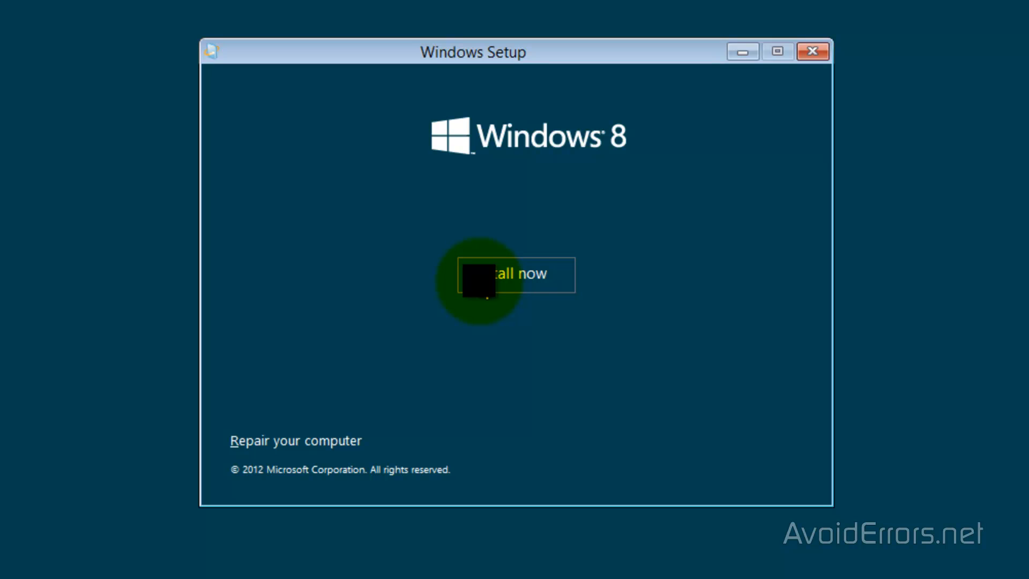
Begin installing Windows 8, submit the product key and accept the license terms
{"action": "left_click", "coordinate": [515, 274]}
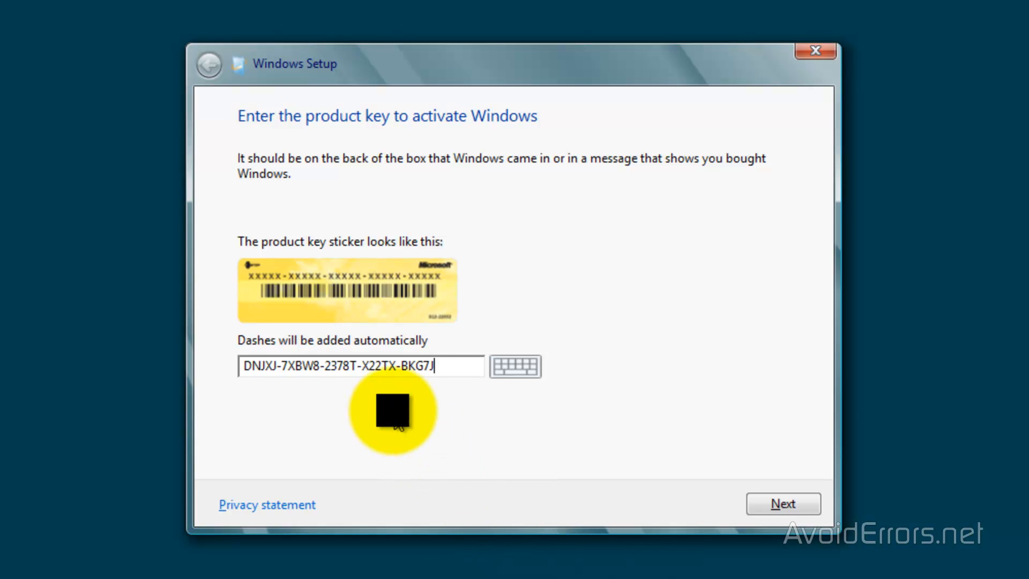
{"action": "mouse_move", "coordinate": [665, 489]}
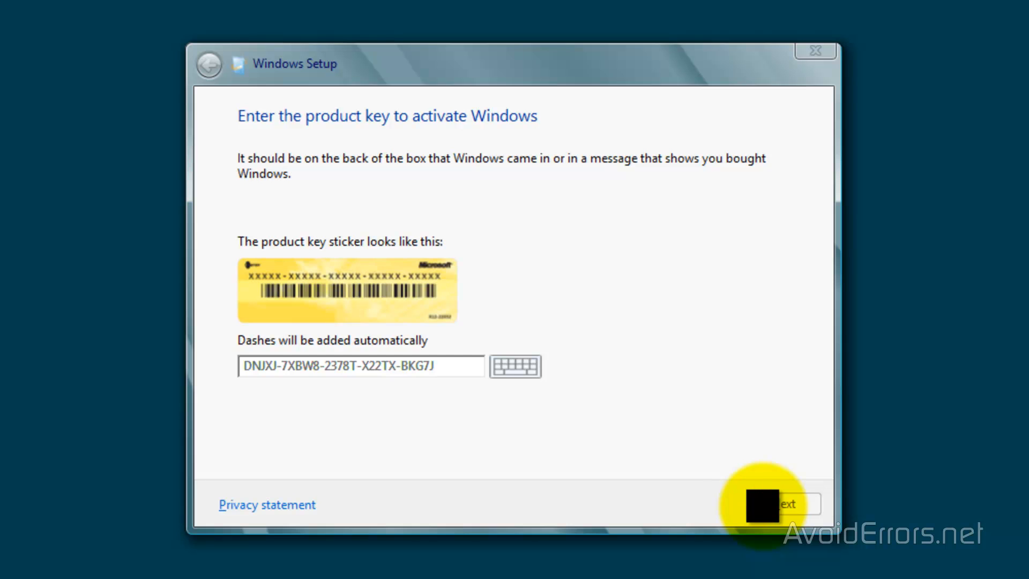
{"action": "left_click", "coordinate": [783, 505]}
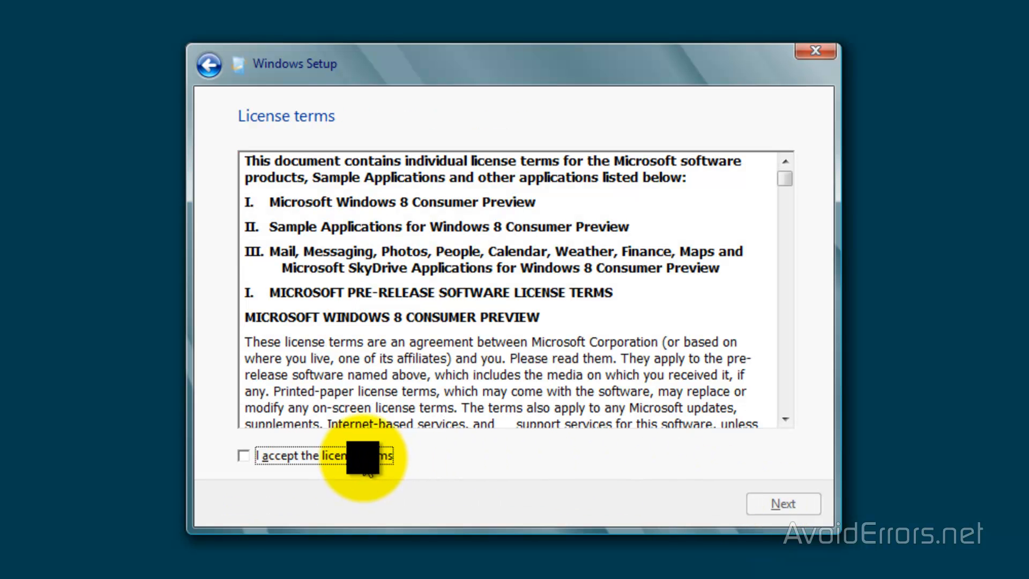
{"action": "left_click", "coordinate": [243, 455]}
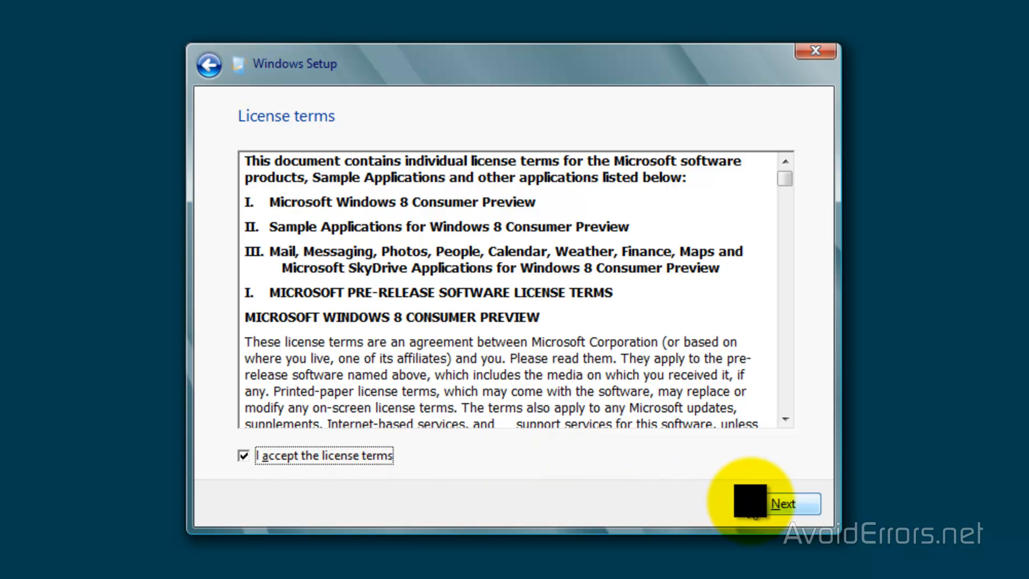
{"action": "left_click", "coordinate": [784, 503]}
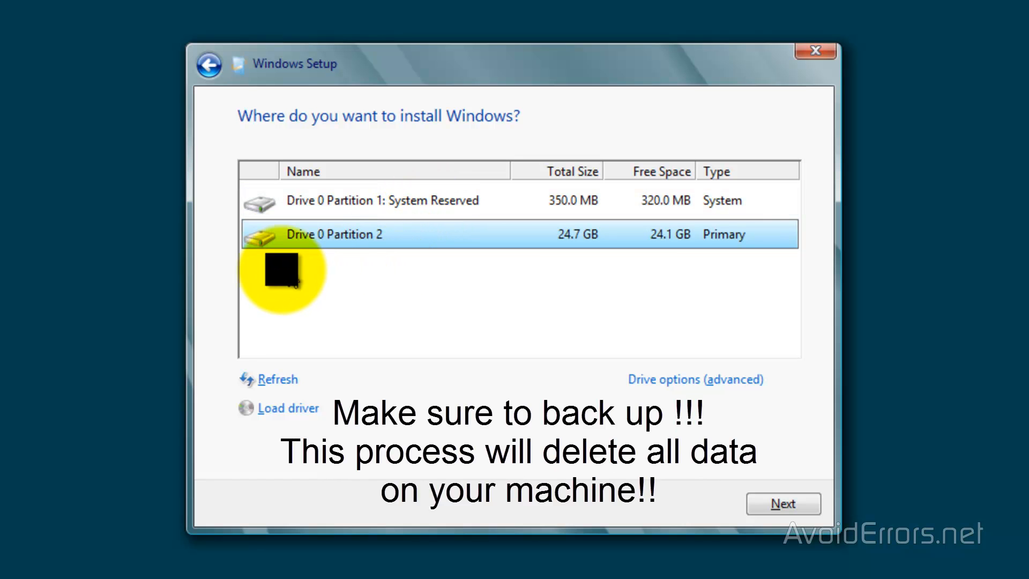
{"action": "mouse_move", "coordinate": [357, 272]}
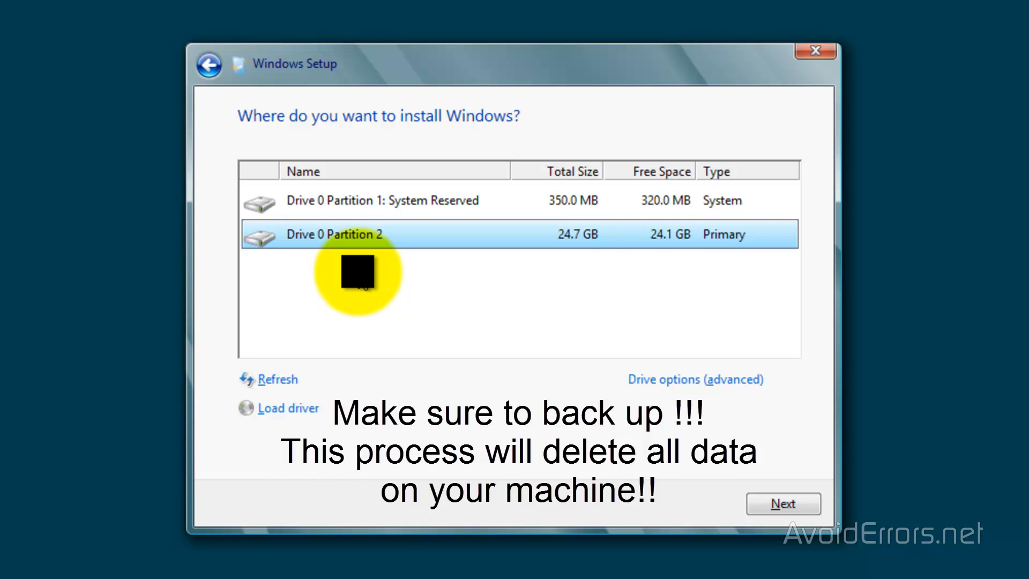
{"action": "mouse_move", "coordinate": [594, 361]}
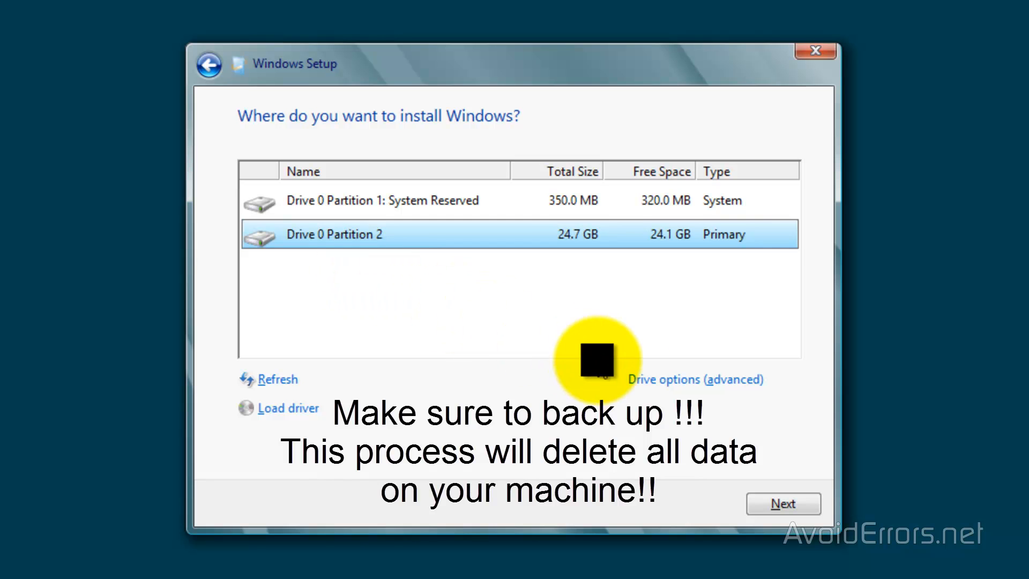
Delete Drive 0 Partition 2 and the System Reserved partition, confirming each deletion
{"action": "left_click", "coordinate": [696, 379]}
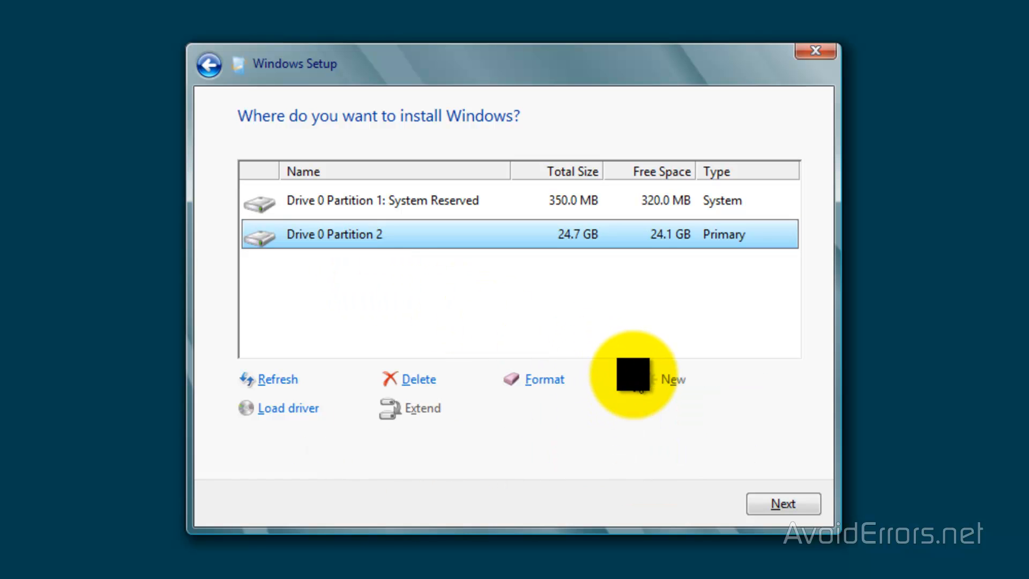
{"action": "mouse_move", "coordinate": [394, 263]}
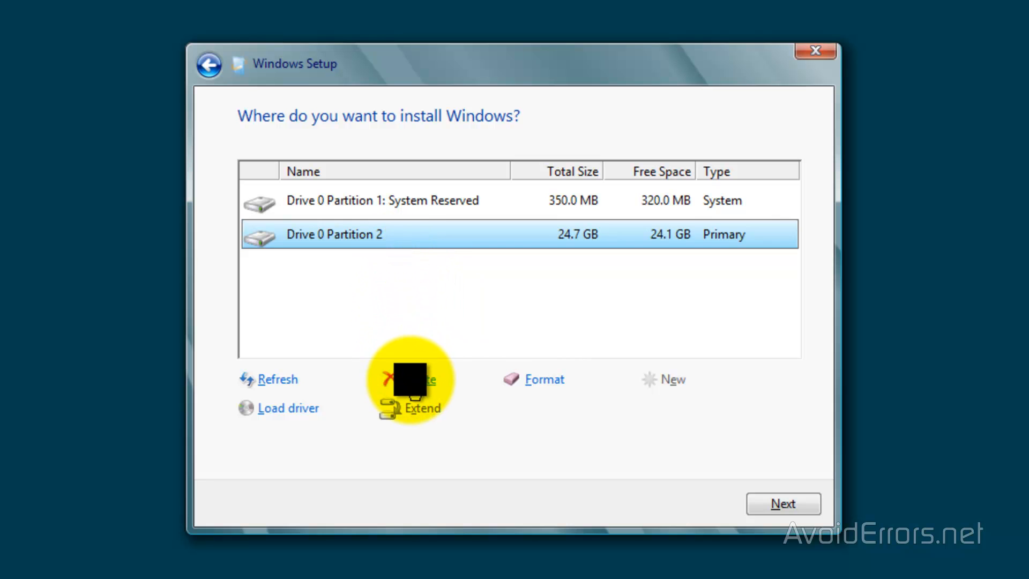
{"action": "left_click", "coordinate": [409, 380]}
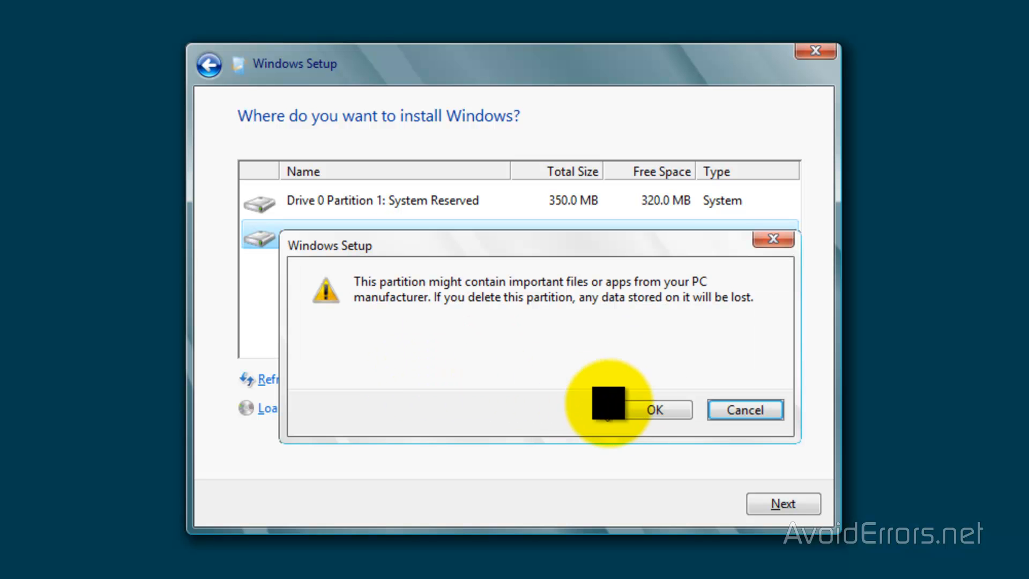
{"action": "left_click", "coordinate": [654, 410]}
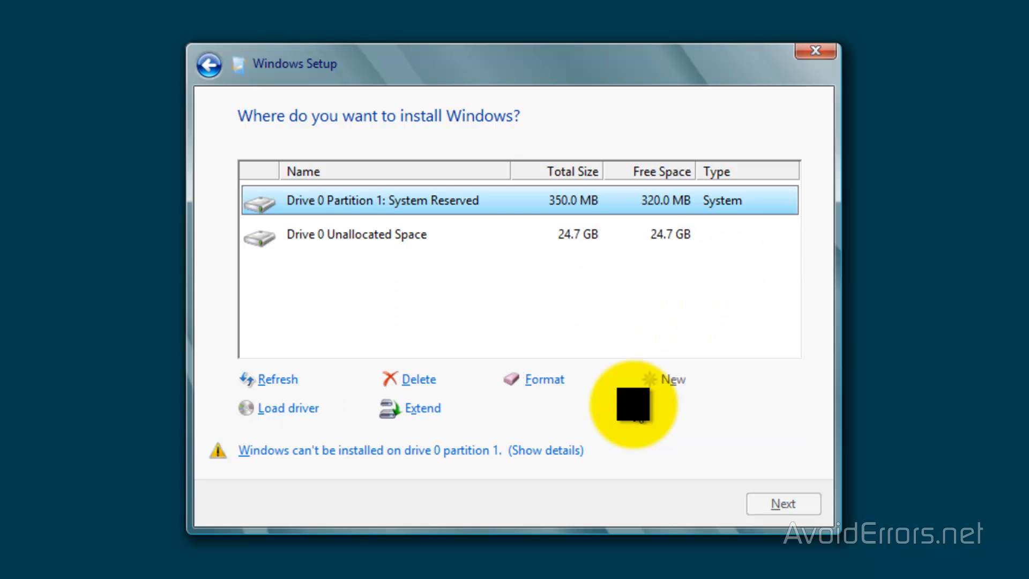
{"action": "mouse_move", "coordinate": [407, 200]}
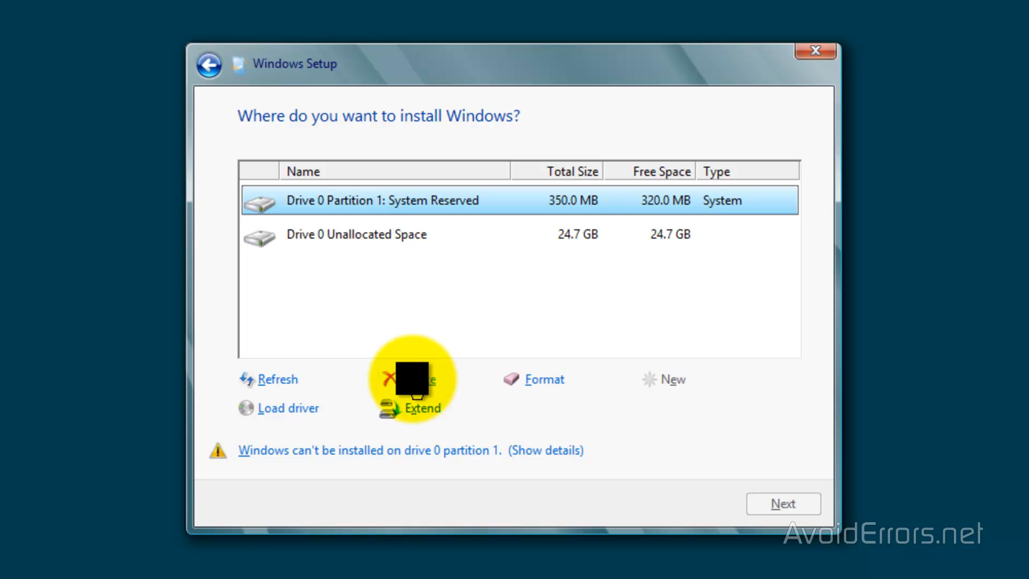
{"action": "left_click", "coordinate": [407, 379]}
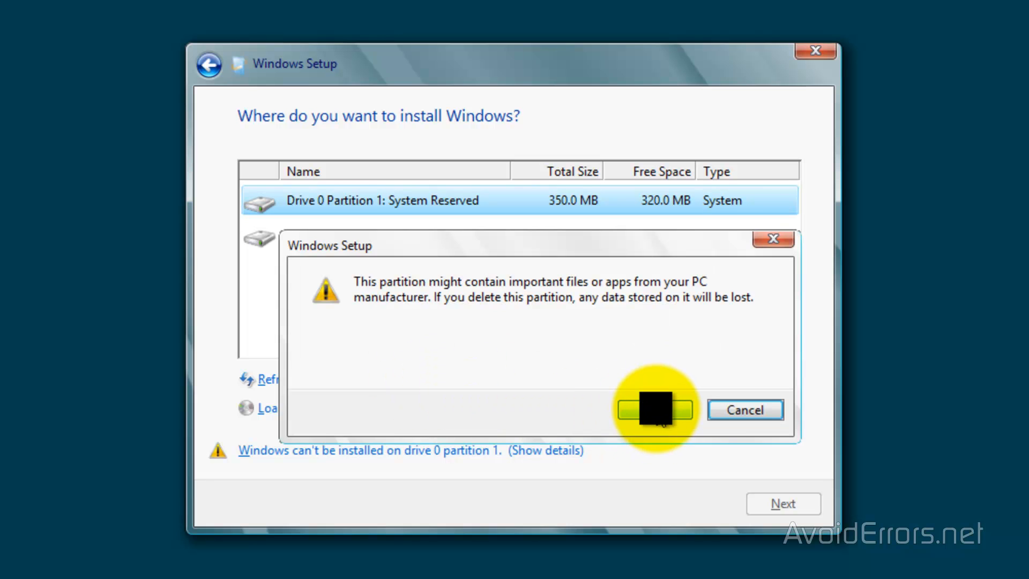
{"action": "left_click", "coordinate": [655, 410]}
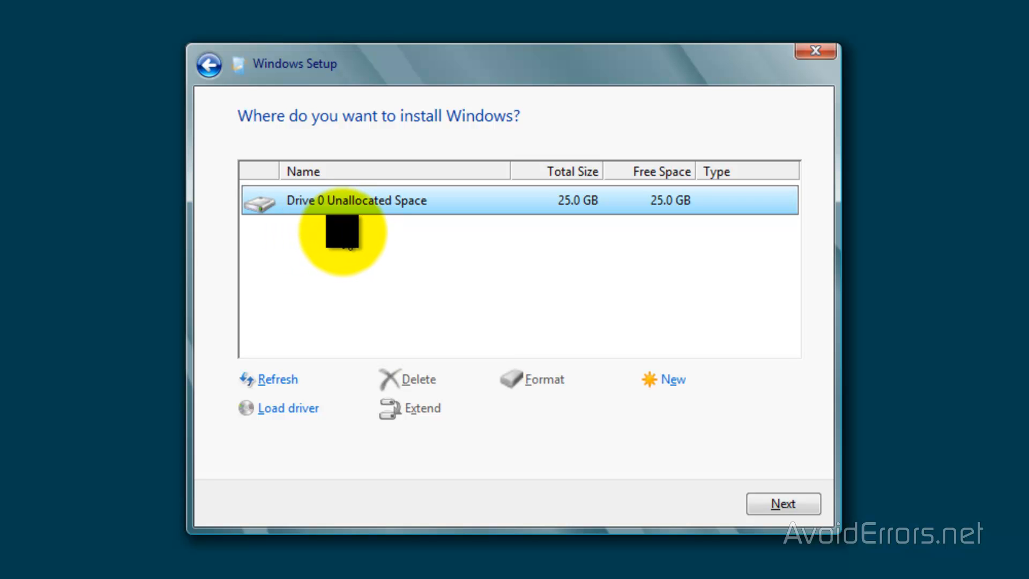
{"action": "mouse_move", "coordinate": [465, 387]}
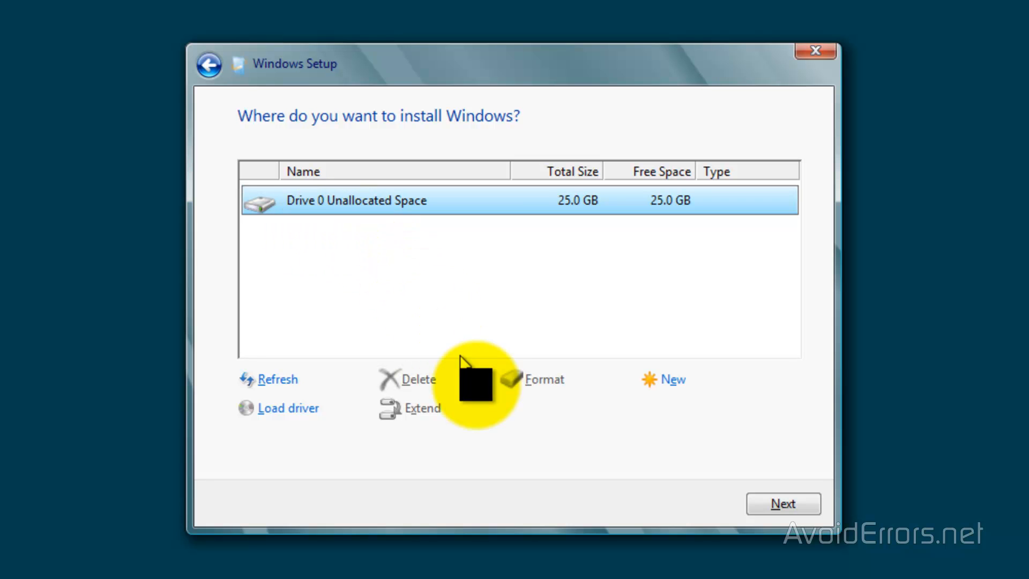
{"action": "mouse_move", "coordinate": [496, 420]}
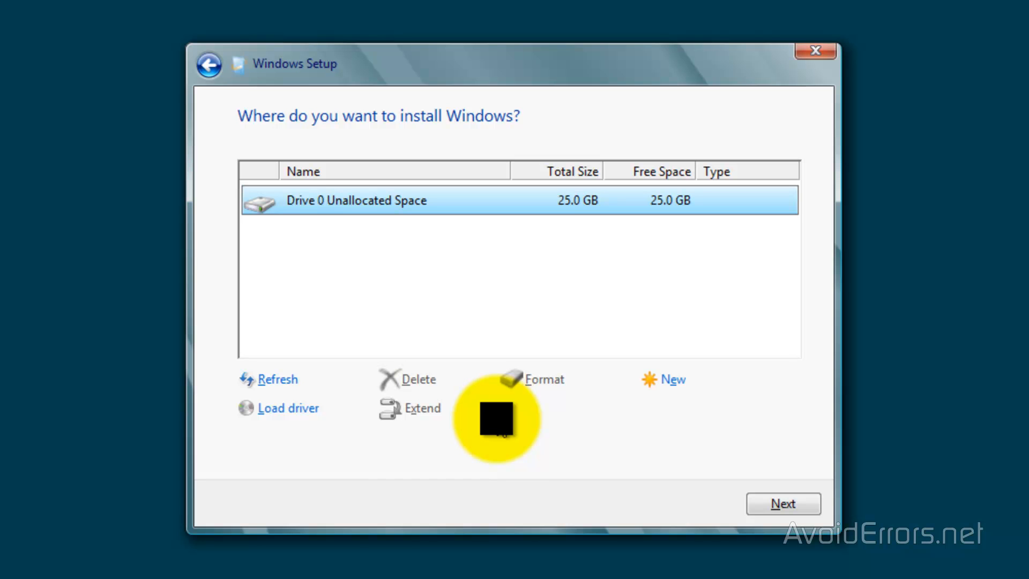
{"action": "mouse_move", "coordinate": [611, 432]}
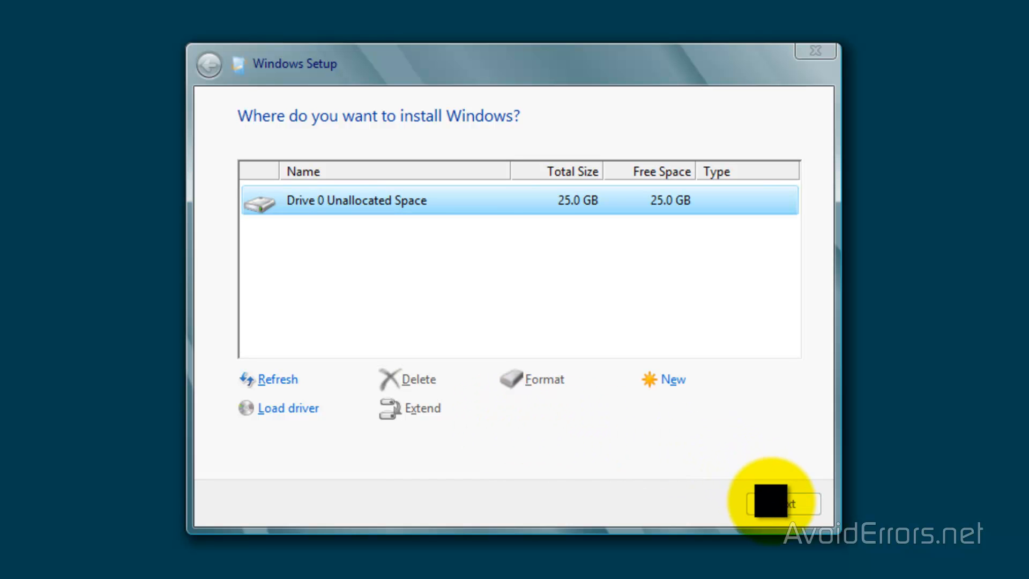
Install Windows 8 onto Drive 0 Unallocated Space
{"action": "left_click", "coordinate": [781, 504]}
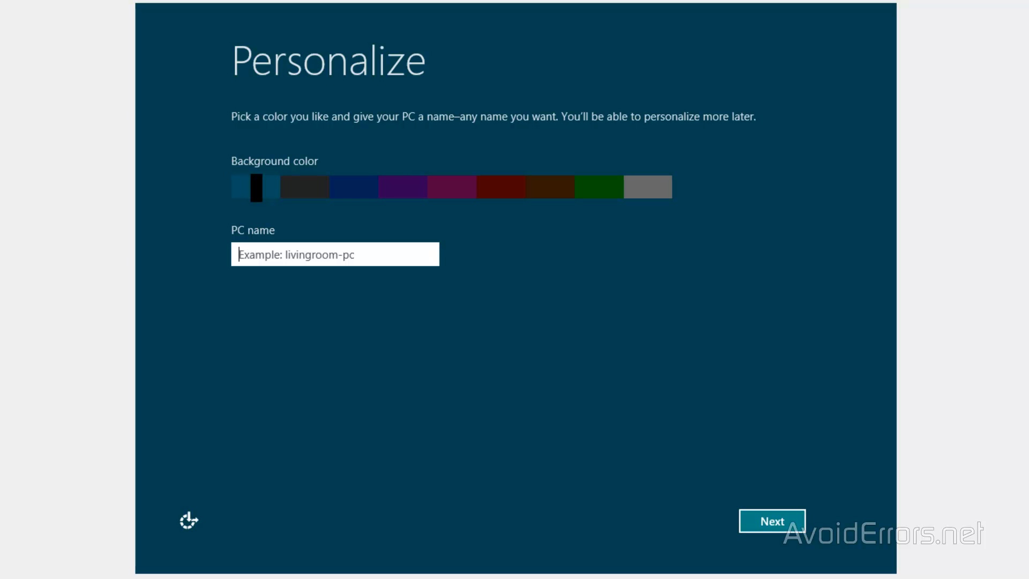
Name the PC 'Miguel' and continue to Settings
{"action": "type", "text": "Miguel"}
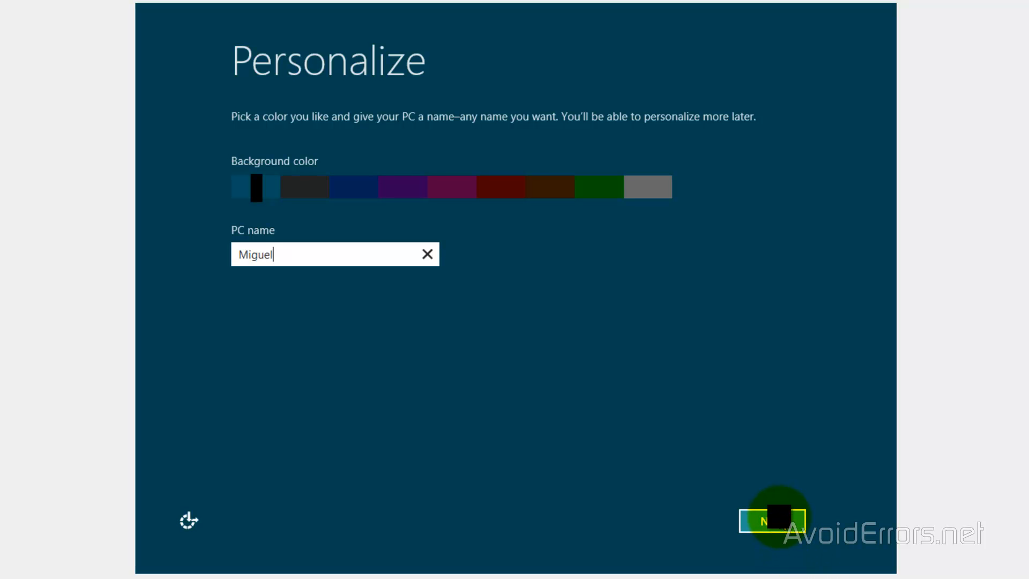
{"action": "left_click", "coordinate": [774, 520]}
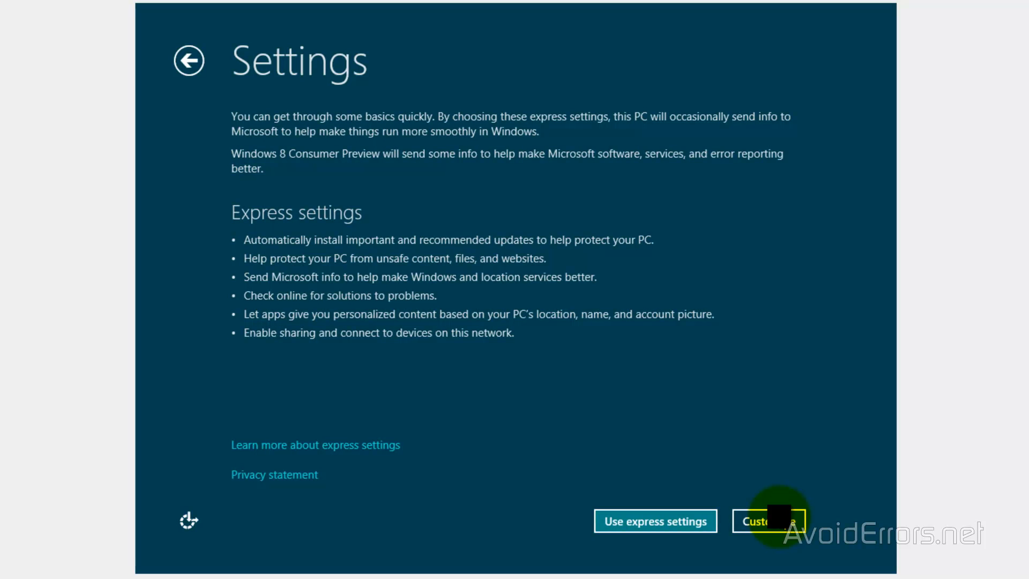